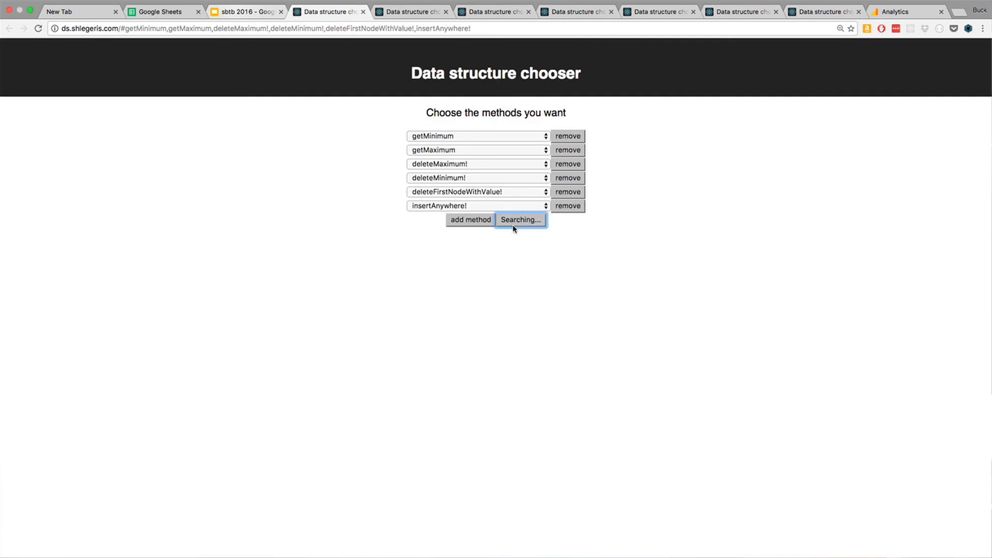
# Run the search to compare ValueOrderedOrderStatisticTree and OrderStatisticTreeList complexities for the six methods.
pyautogui.click(520, 219)
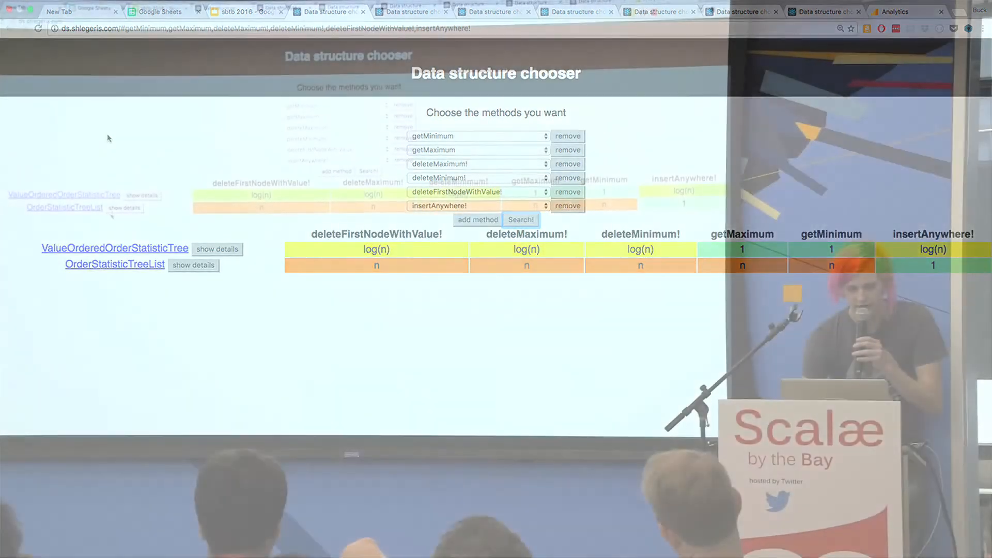